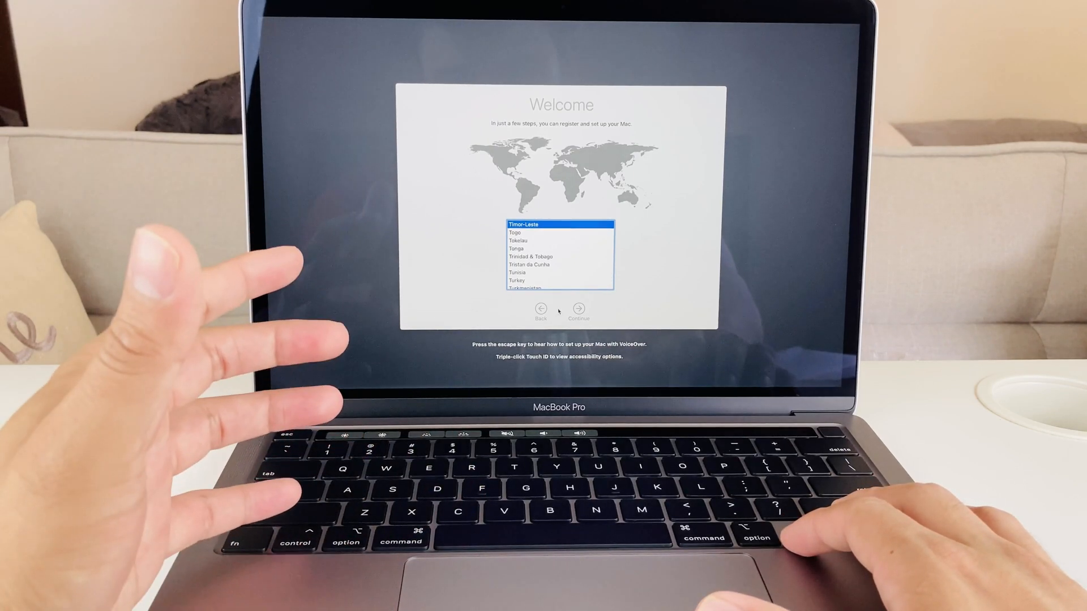
scroll(up, 3)
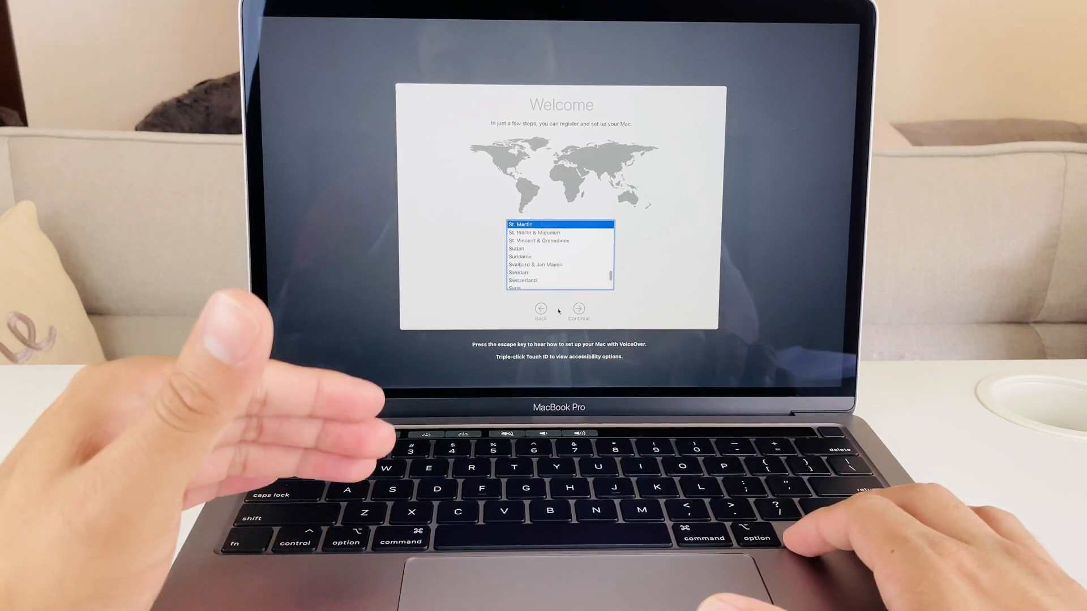